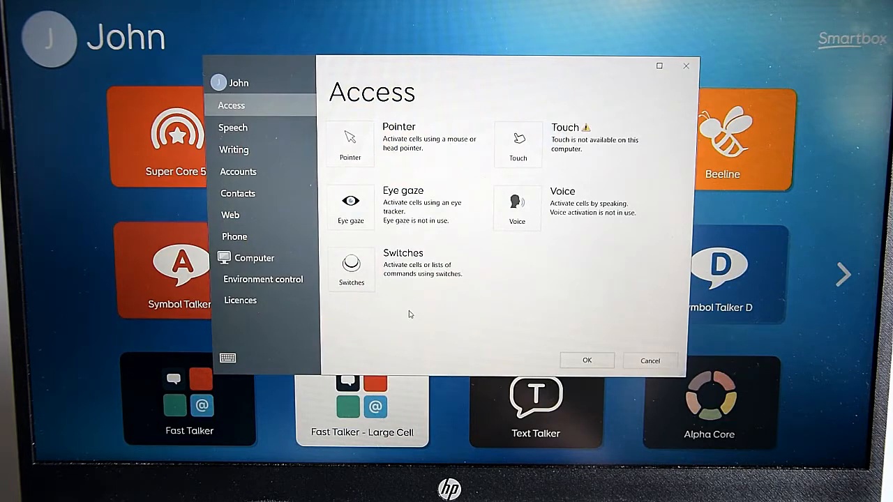
# Step: Set John's switch activation to Switch scanning under Access > Switches
pyautogui.click(350, 144)
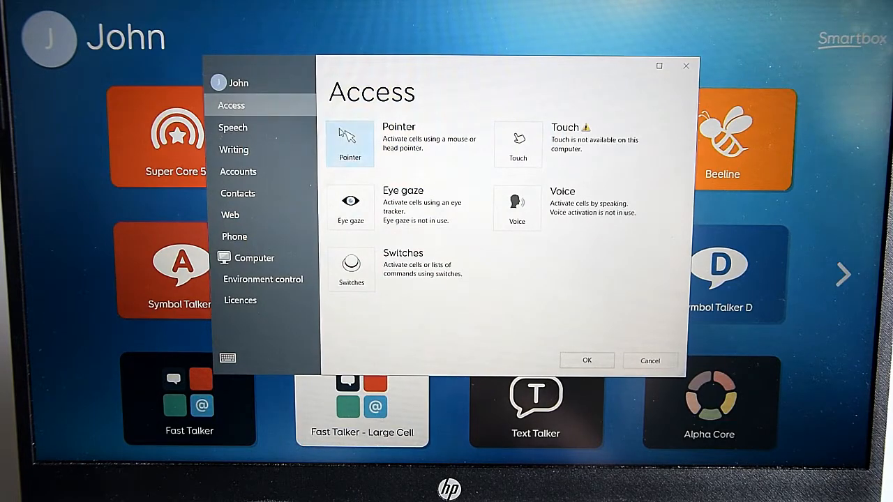
pyautogui.click(351, 270)
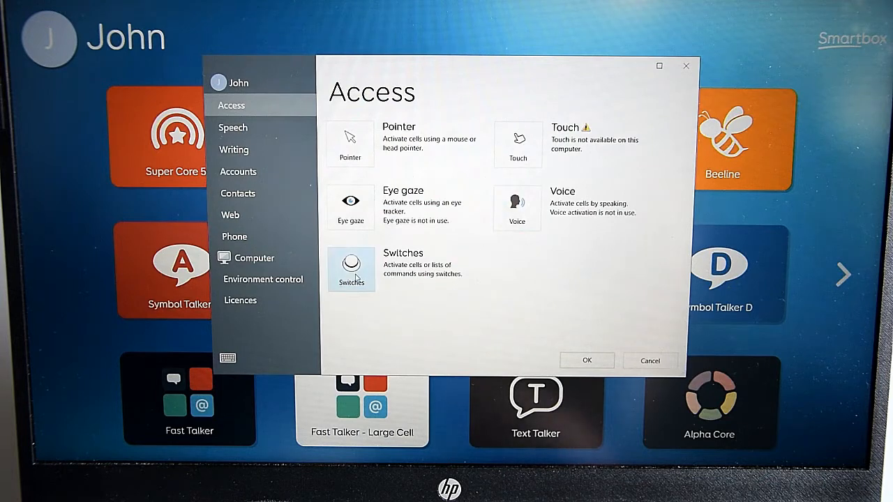
pyautogui.click(351, 270)
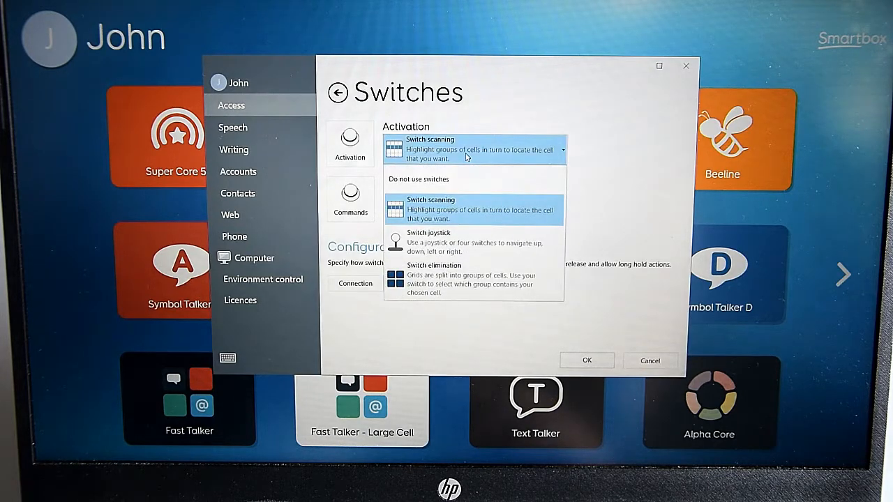
pyautogui.click(474, 209)
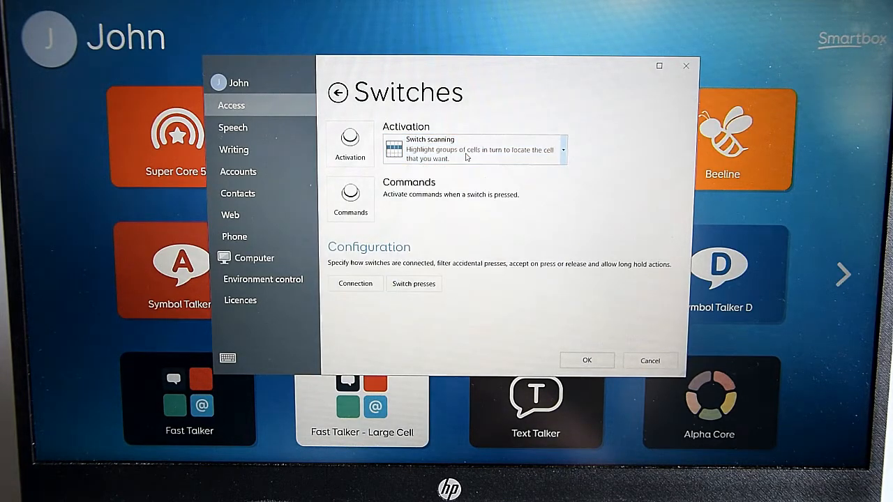
# Step: Open the Switch scanning options from the Activation setting
pyautogui.click(349, 143)
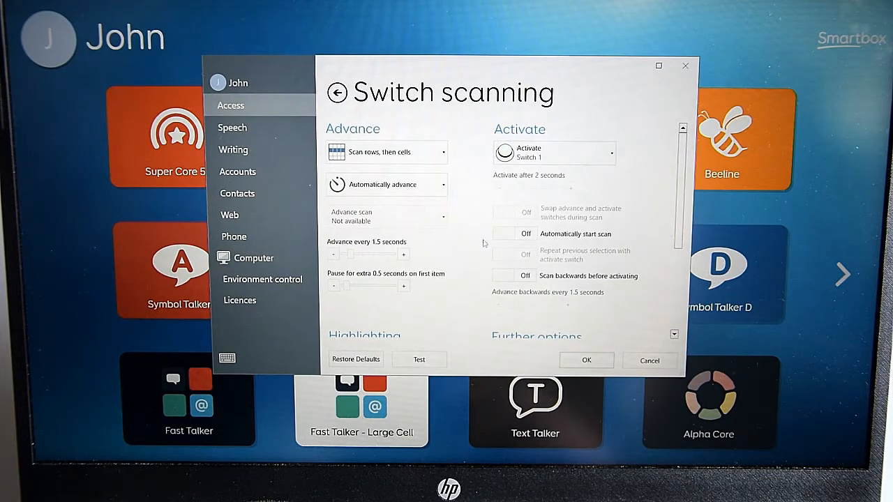
pyautogui.moveTo(586, 361)
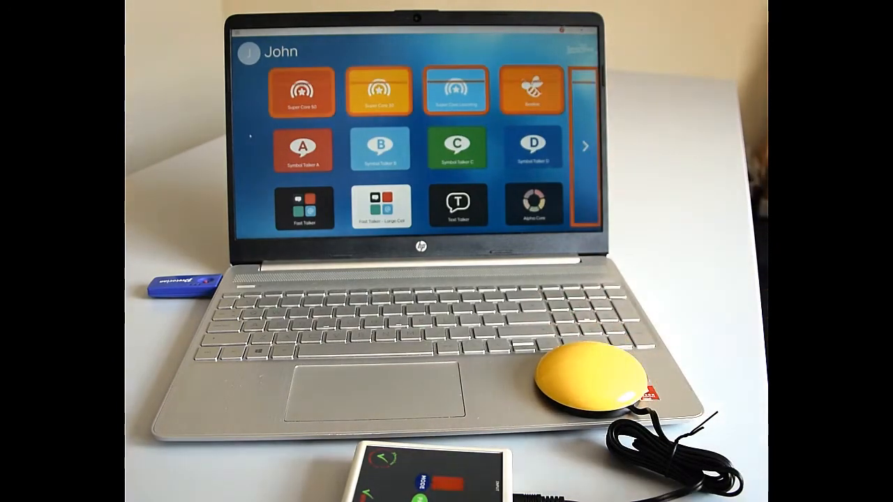
# Step: Scan into Symbol Talker A, then At Home, and open the Toys page
pyautogui.click(593, 377)
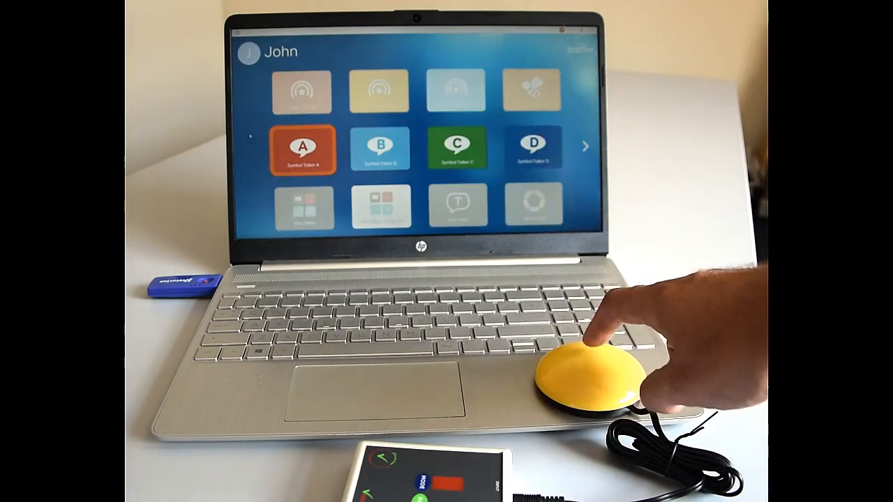
pyautogui.click(586, 373)
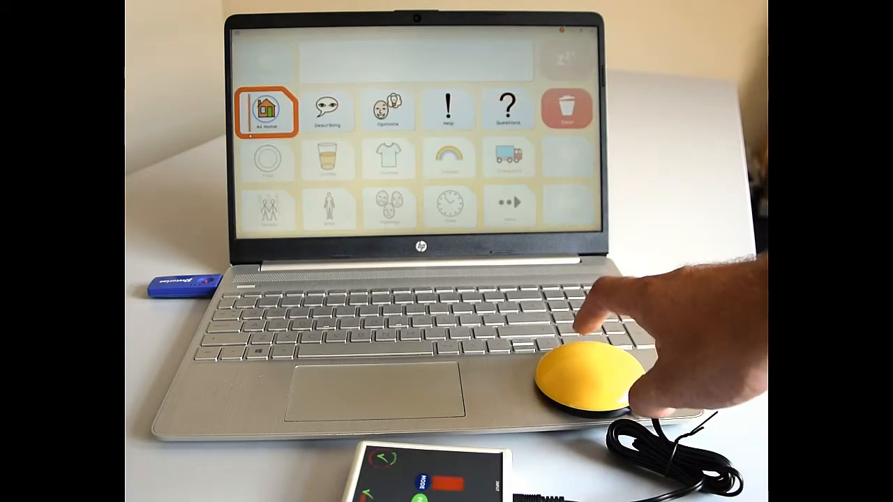
pyautogui.click(586, 377)
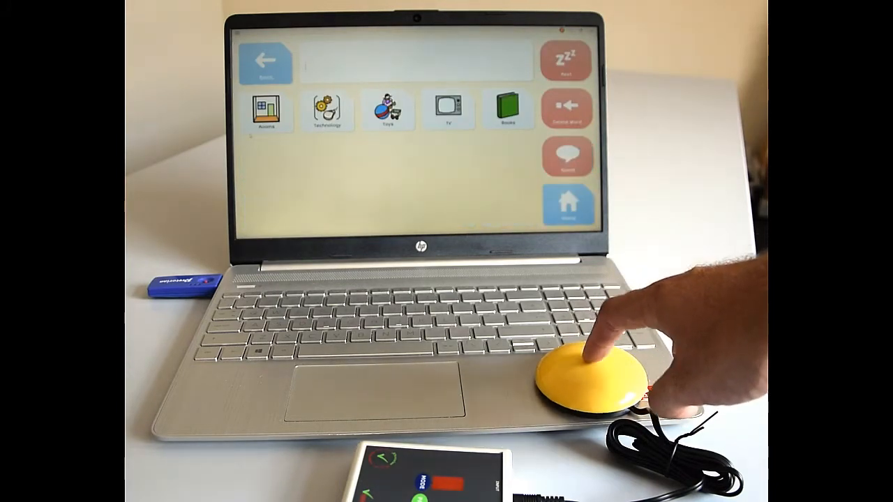
pyautogui.click(586, 377)
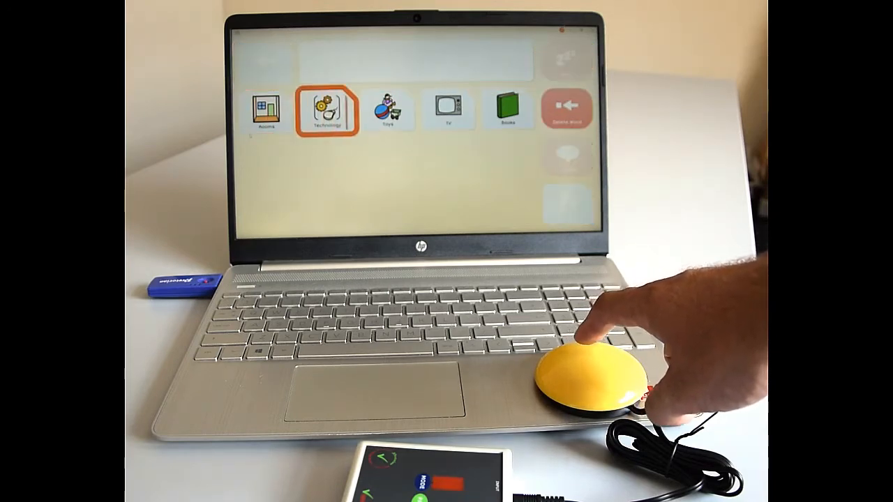
pyautogui.click(590, 370)
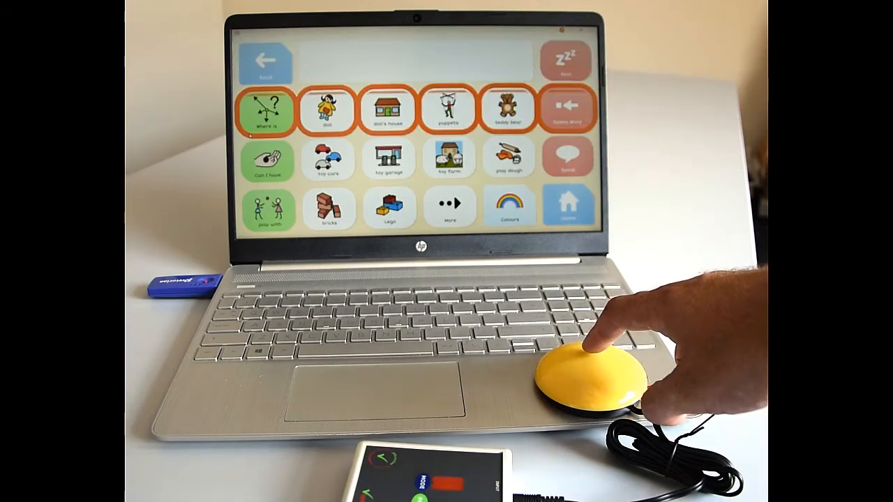
# Step: Scan-select 'Where is', then 'doll' from the 'Can I have' row
pyautogui.click(588, 377)
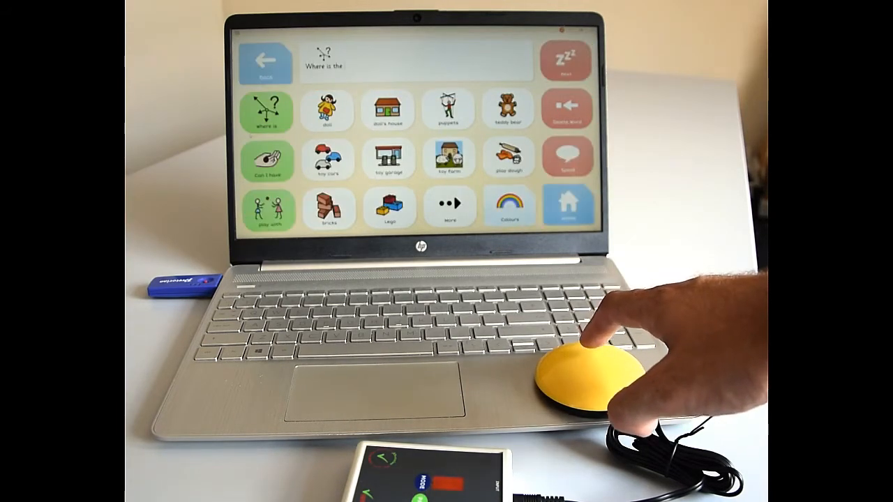
pyautogui.click(597, 366)
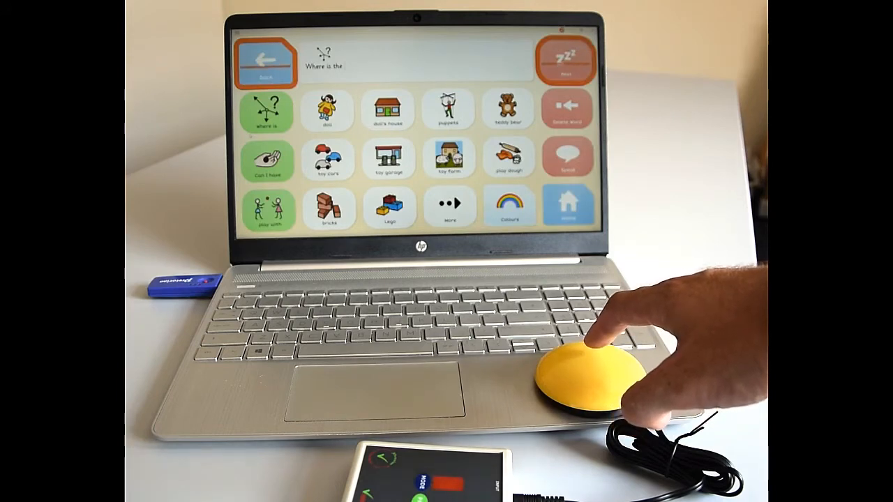
pyautogui.click(589, 373)
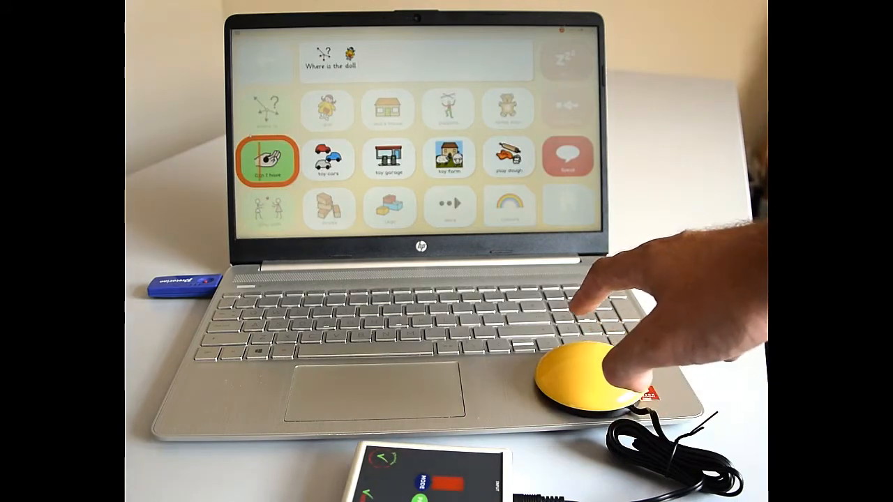
pyautogui.click(579, 381)
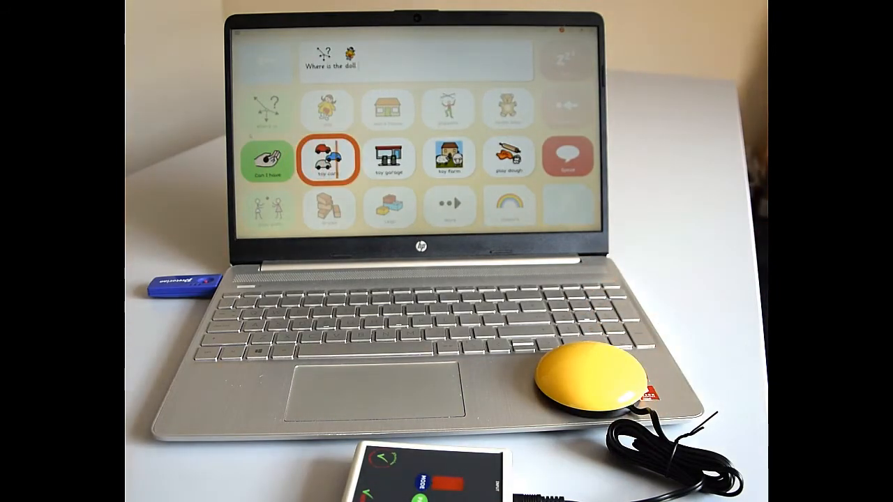
pyautogui.click(567, 377)
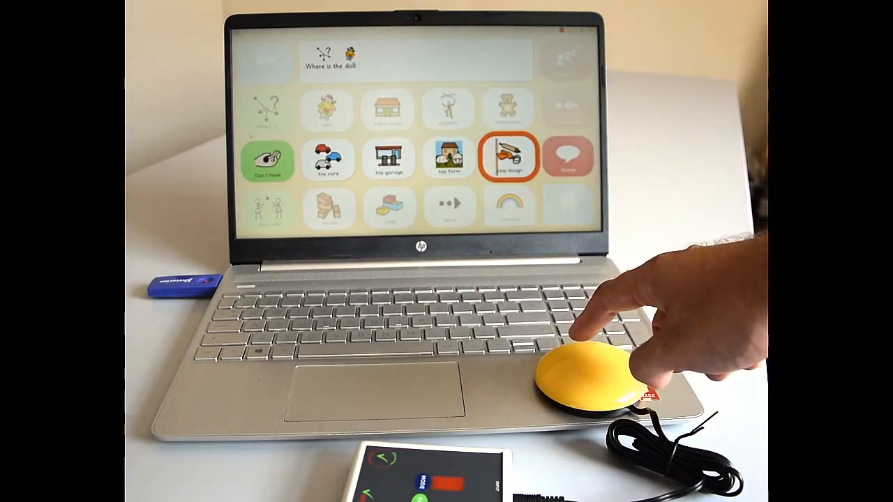
pyautogui.click(586, 377)
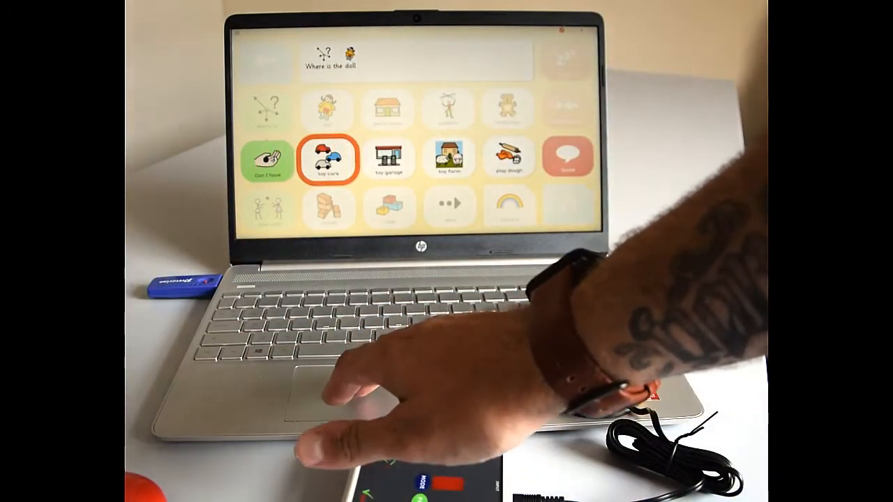
# Step: Remove the words with Delete Word and bring up the main menu
pyautogui.click(389, 159)
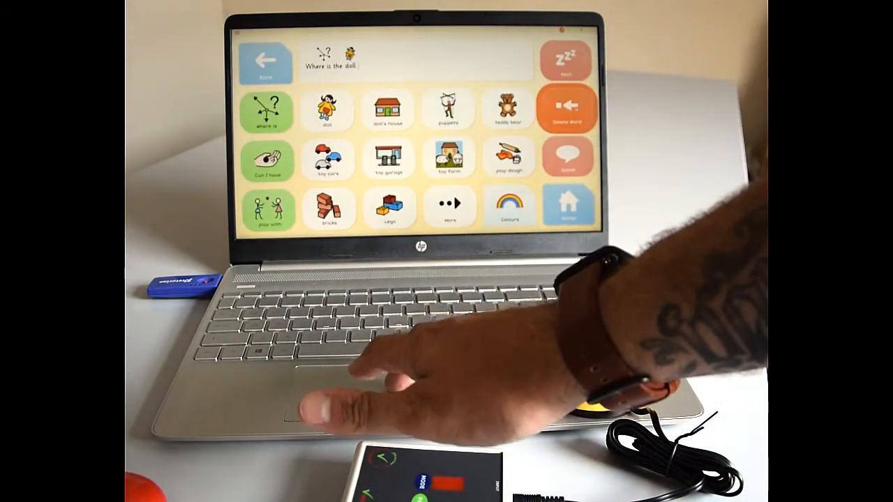
pyautogui.click(389, 109)
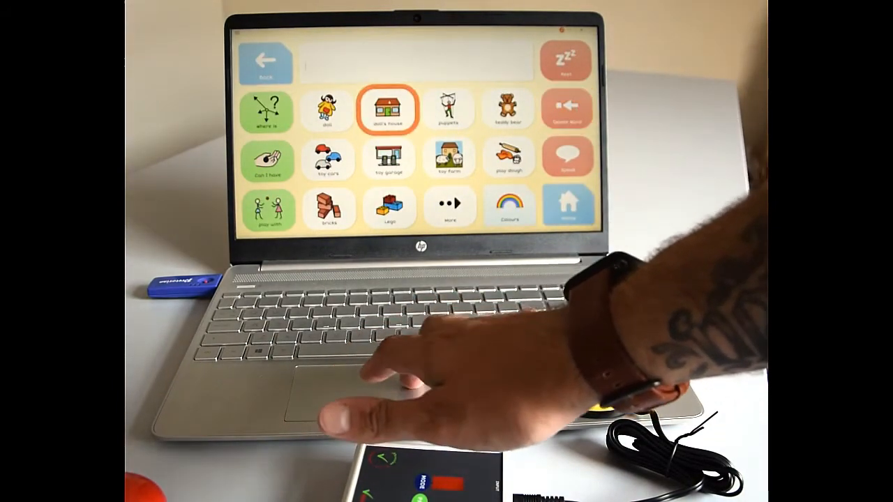
pyautogui.click(327, 110)
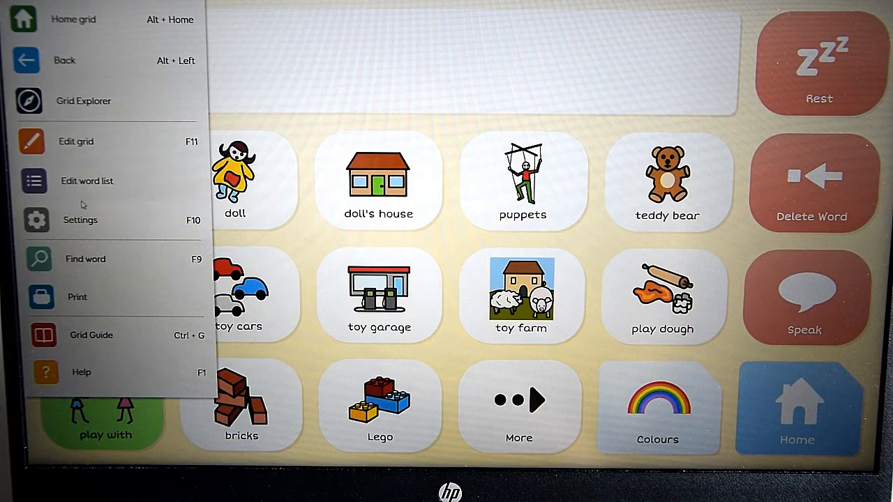
# Step: In Settings, review Switches, turn on Speak as you type Sentences, and confirm with OK
pyautogui.click(80, 219)
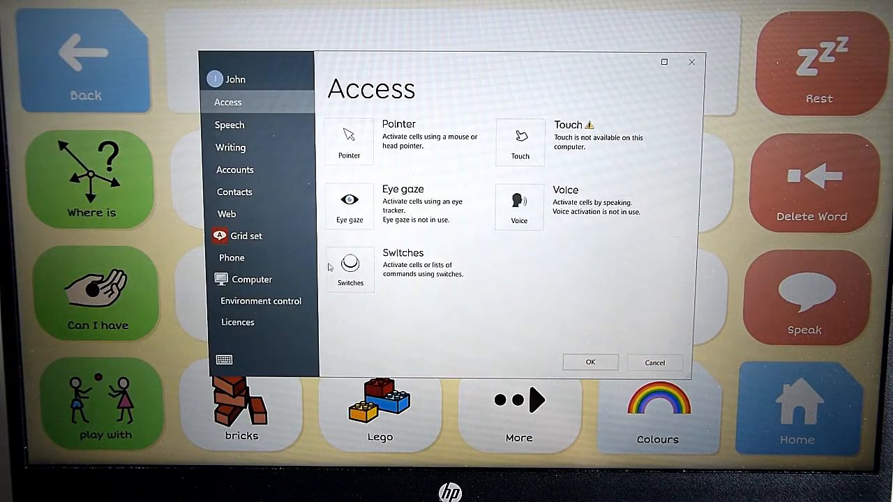
pyautogui.click(350, 265)
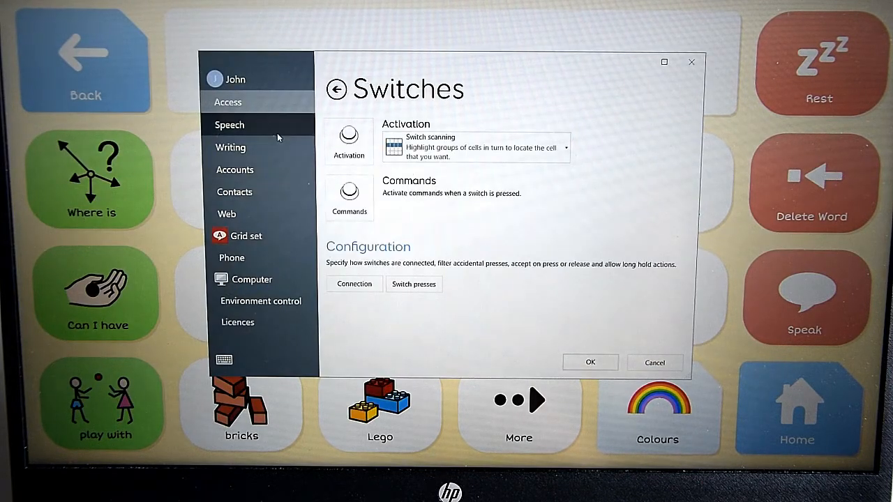
pyautogui.click(229, 124)
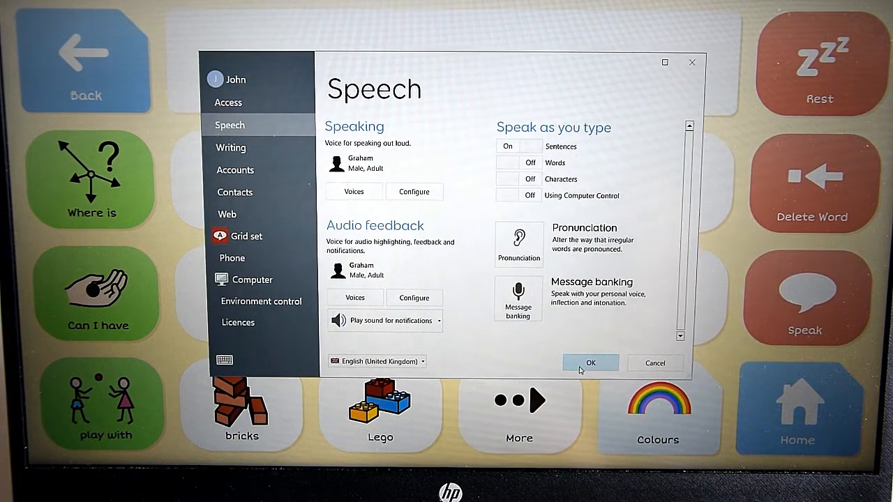
pyautogui.click(590, 363)
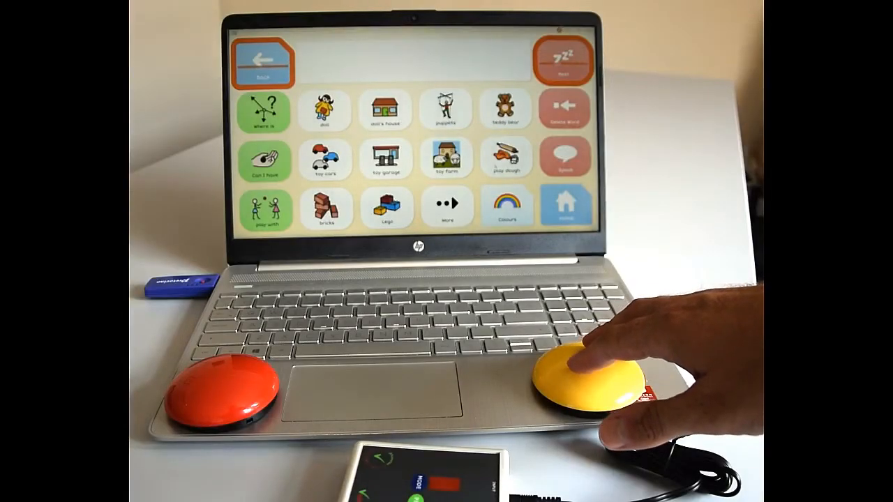
pyautogui.click(593, 369)
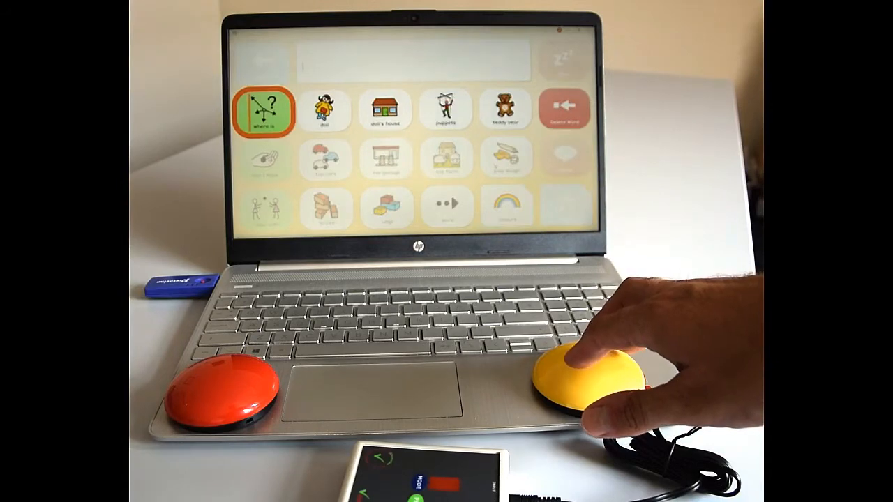